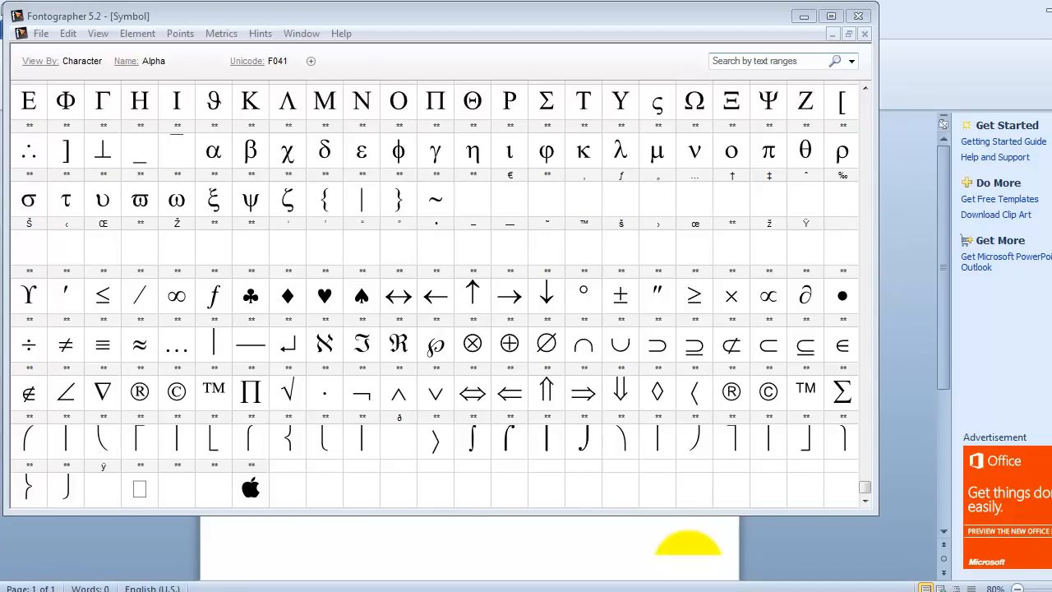
pyautogui.moveTo(943, 508)
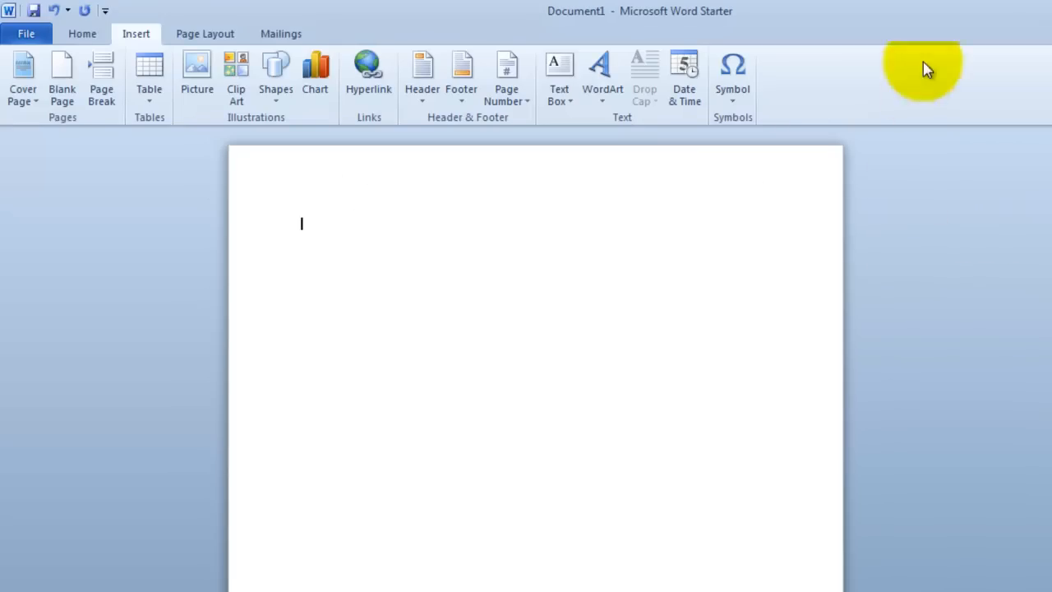
pyautogui.click(732, 79)
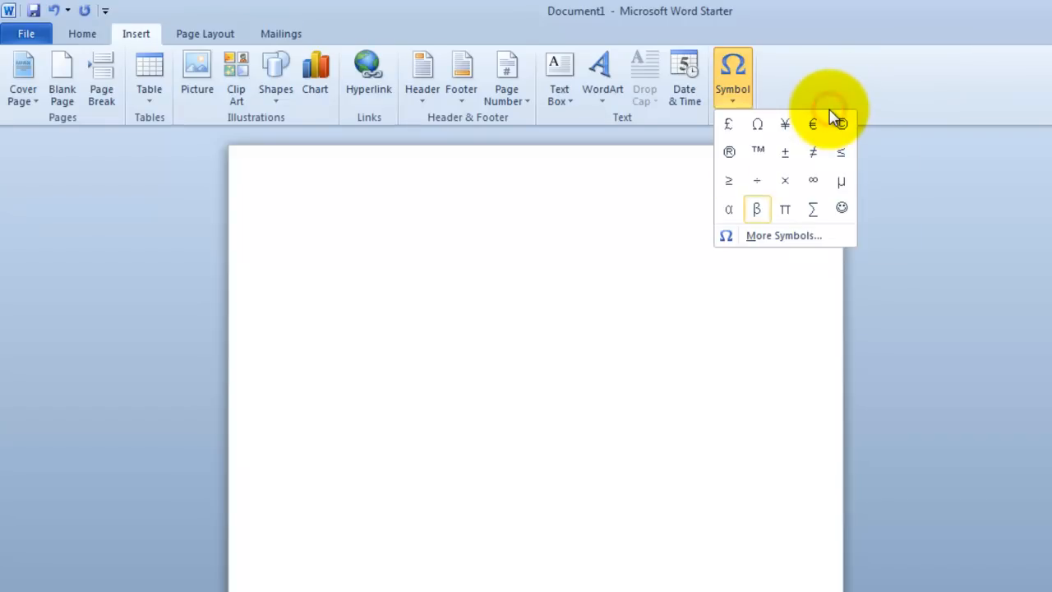
pyautogui.click(782, 235)
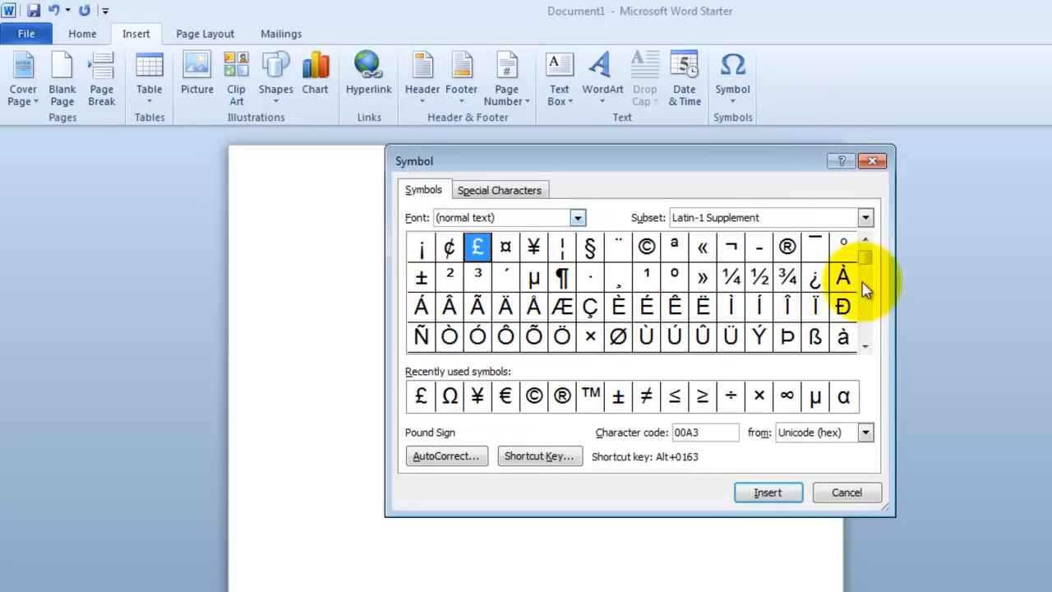
pyautogui.click(577, 217)
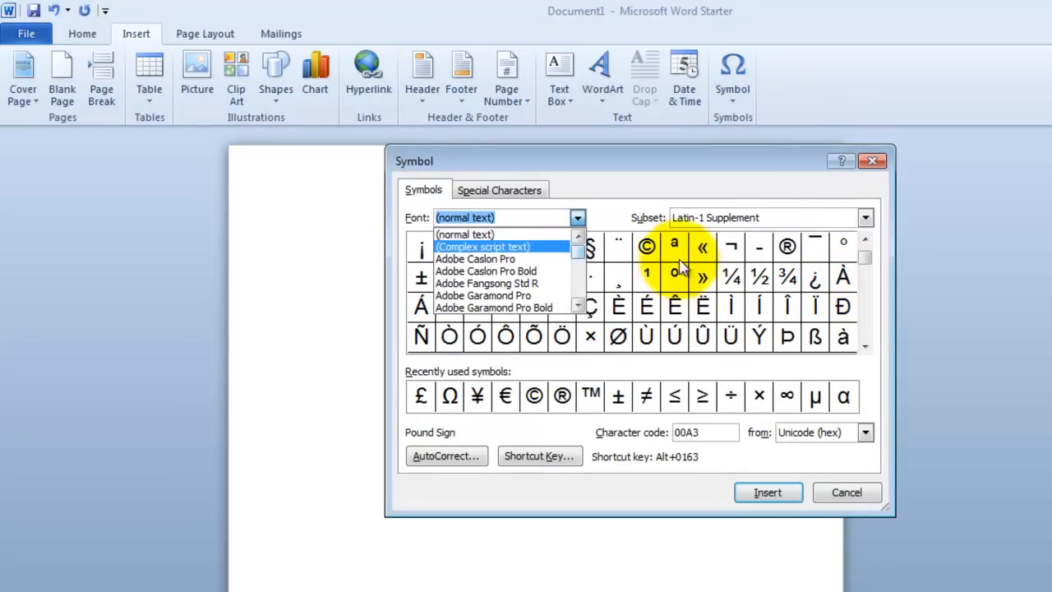
pyautogui.scroll(-3)
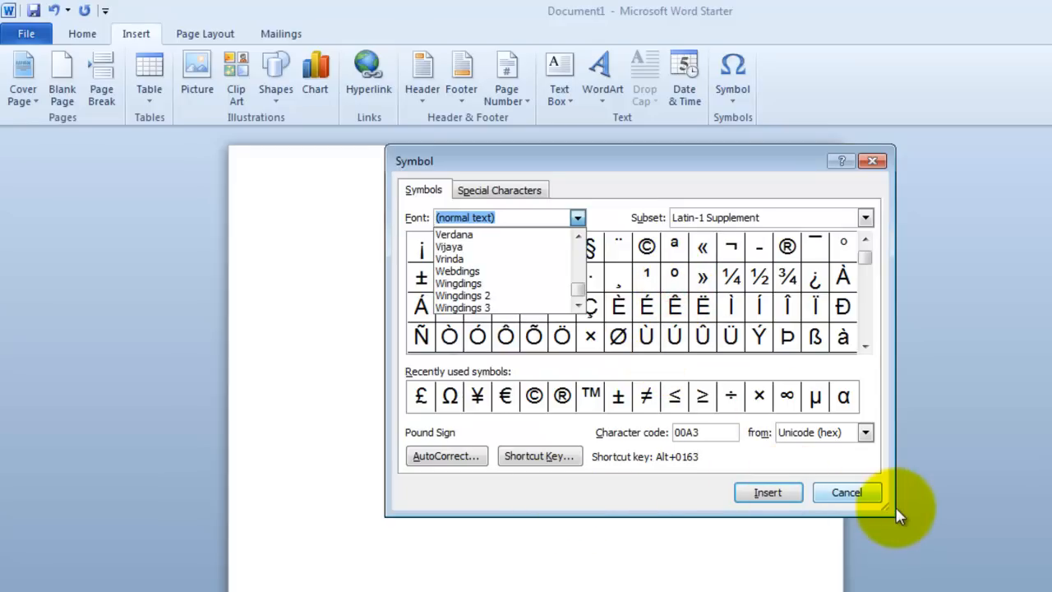
pyautogui.moveTo(894, 547)
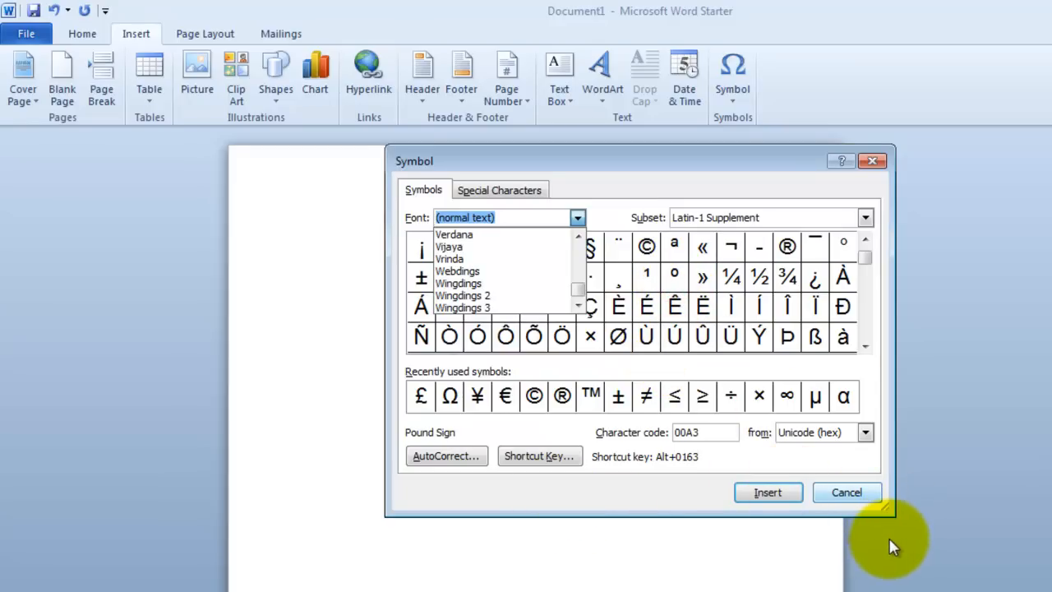
pyautogui.moveTo(941, 542)
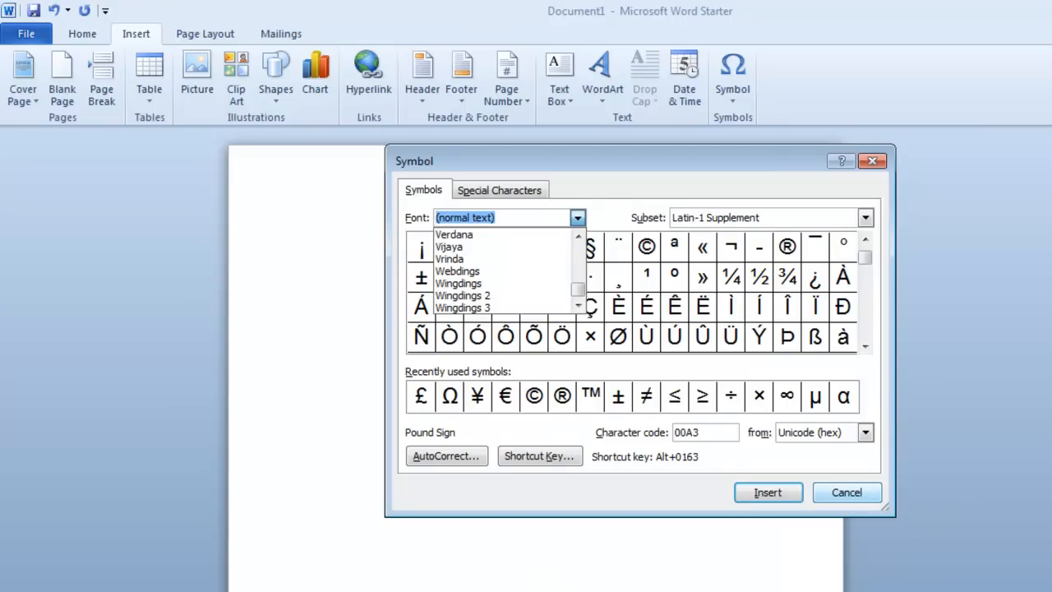
pyautogui.click(846, 491)
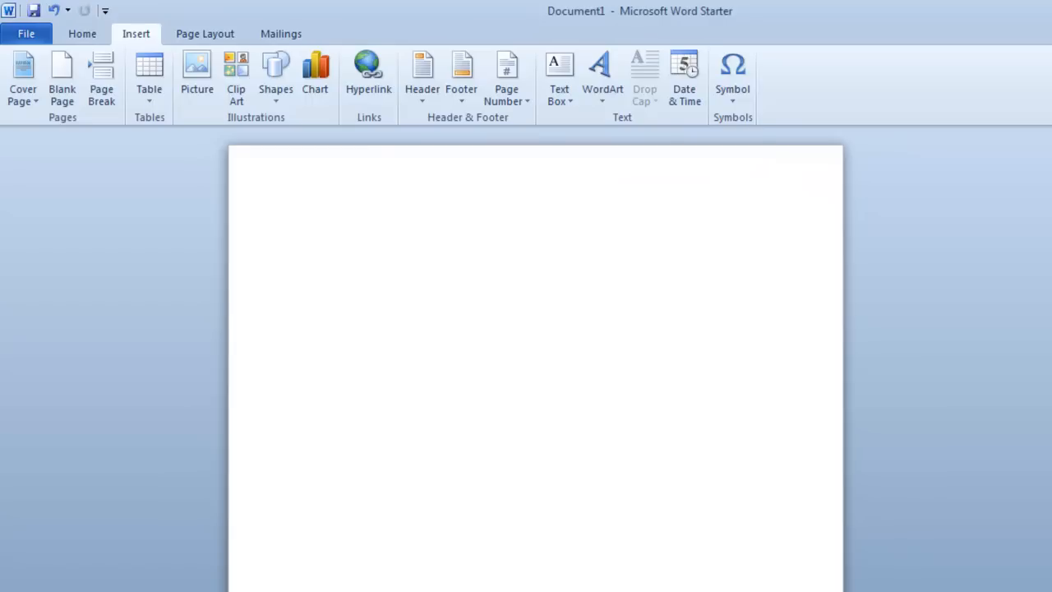
# Close the blank Word document to reveal Fontographer's Symbol font grid.
pyautogui.press('Ctrl+W')
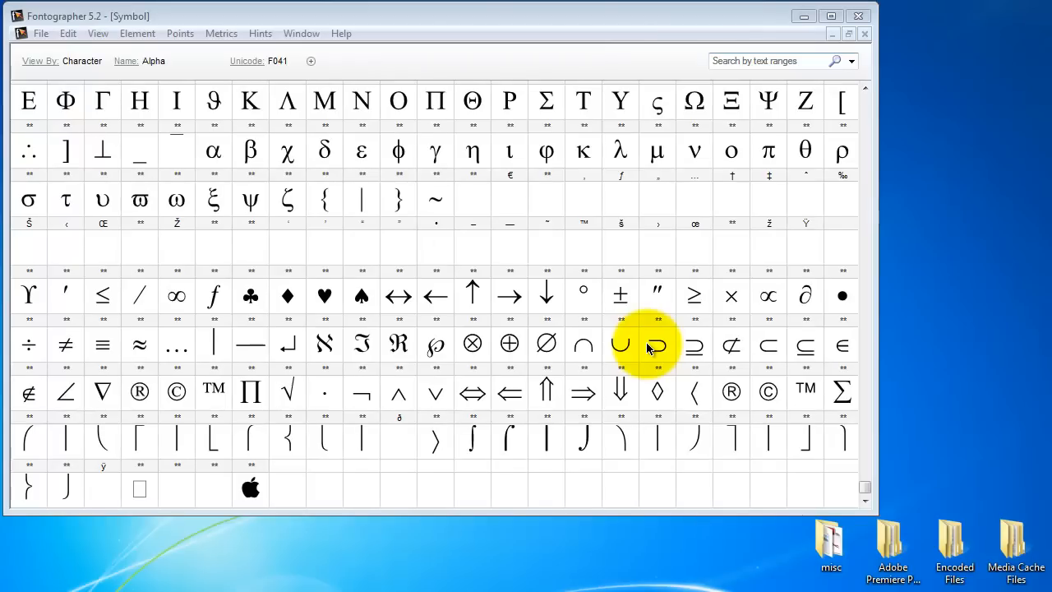
pyautogui.moveTo(147, 39)
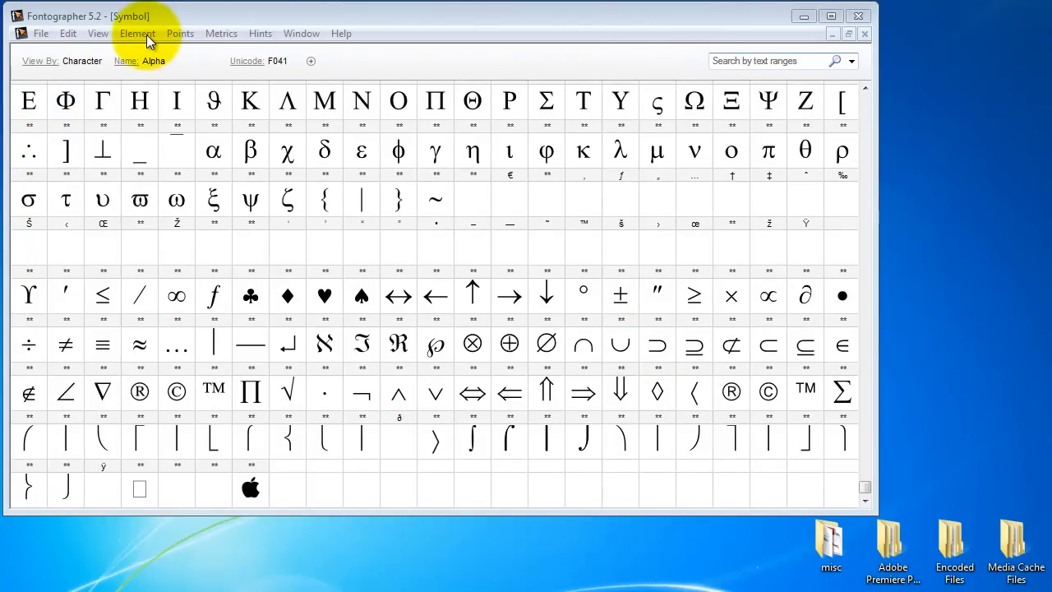
pyautogui.click(137, 33)
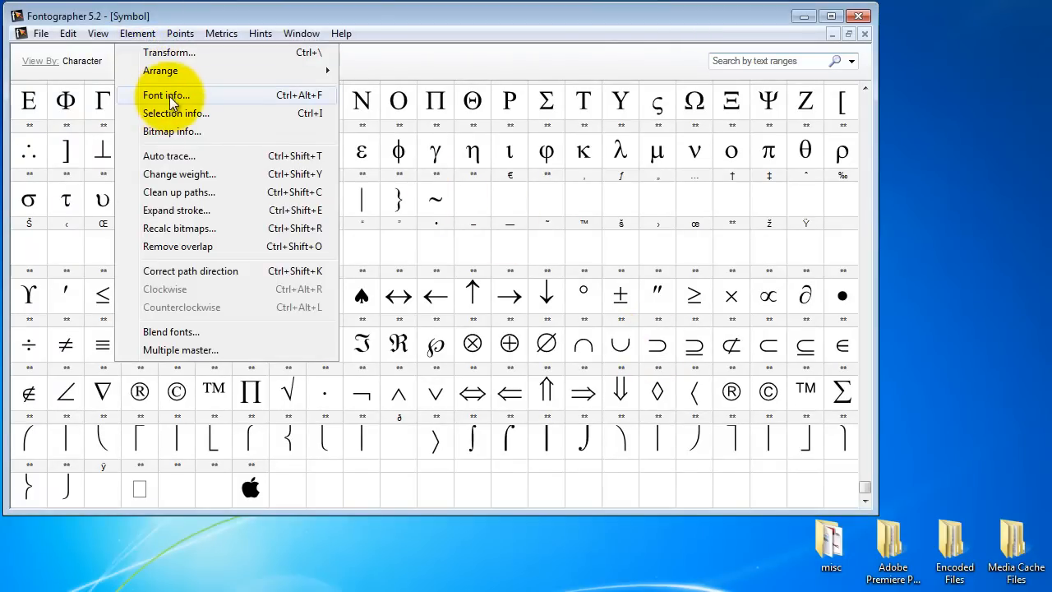
pyautogui.click(166, 95)
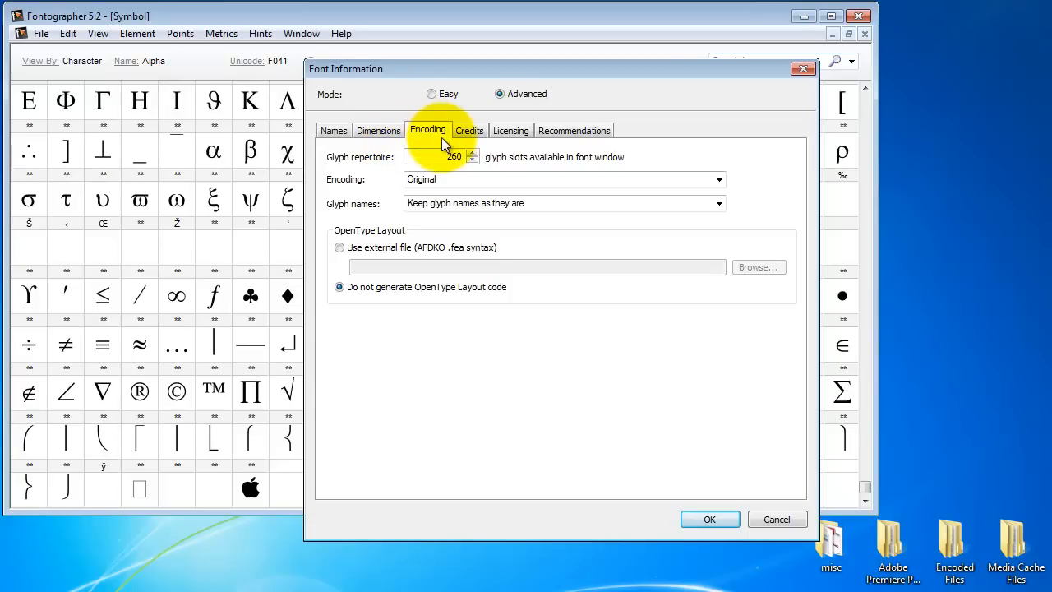
pyautogui.click(718, 179)
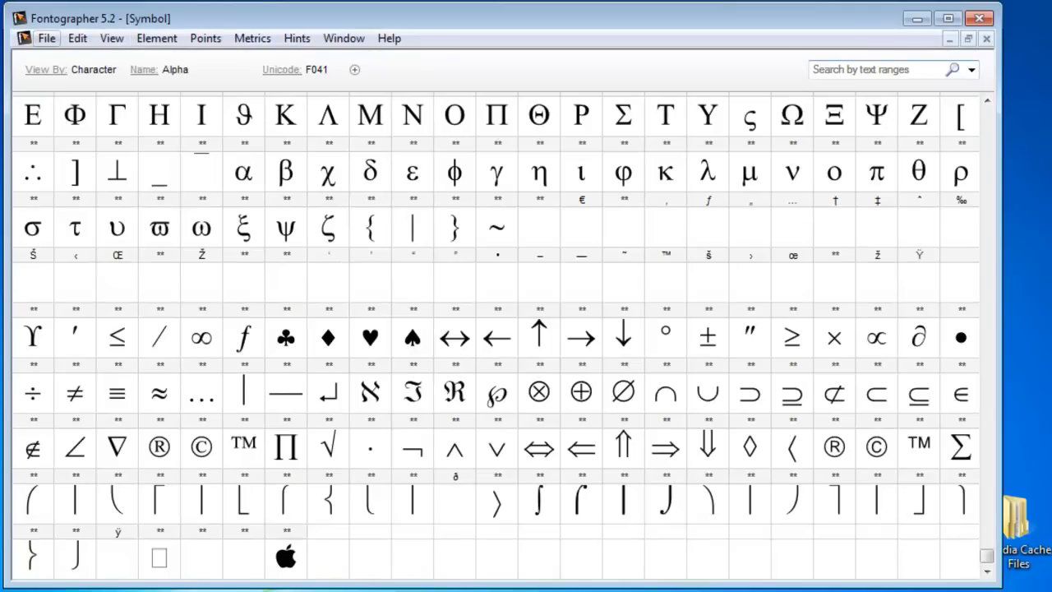
# Generate font files in Advanced mode, enabling Windows Symbol encoding in Format options.
pyautogui.click(47, 38)
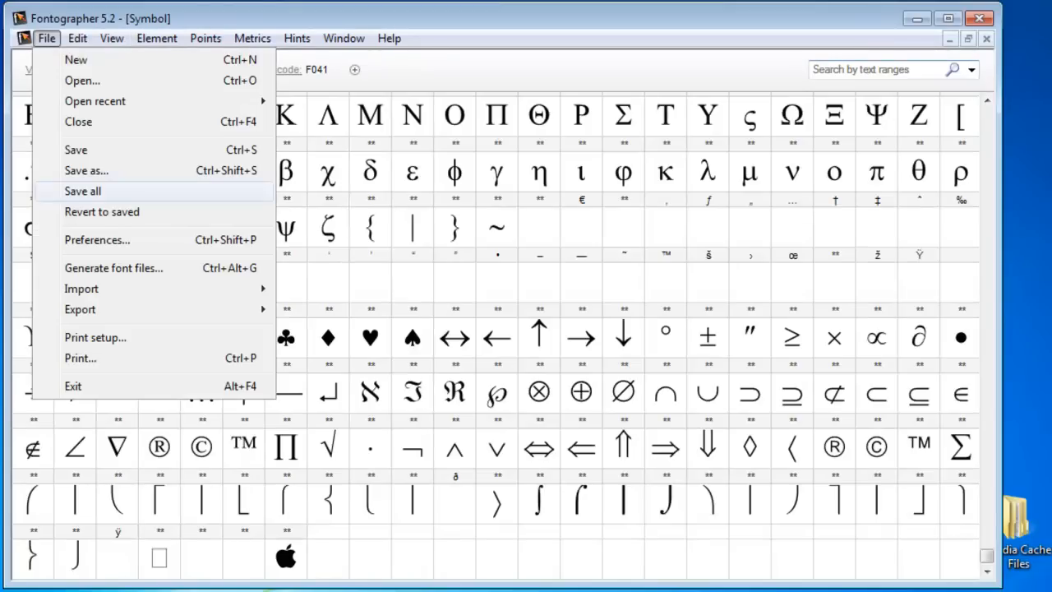
pyautogui.click(113, 268)
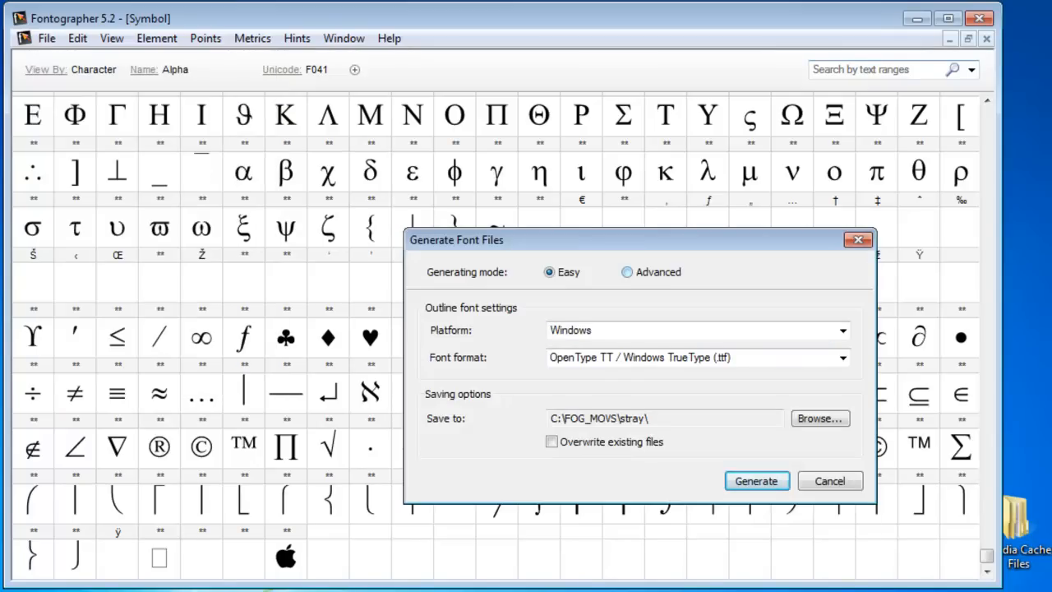
pyautogui.click(627, 272)
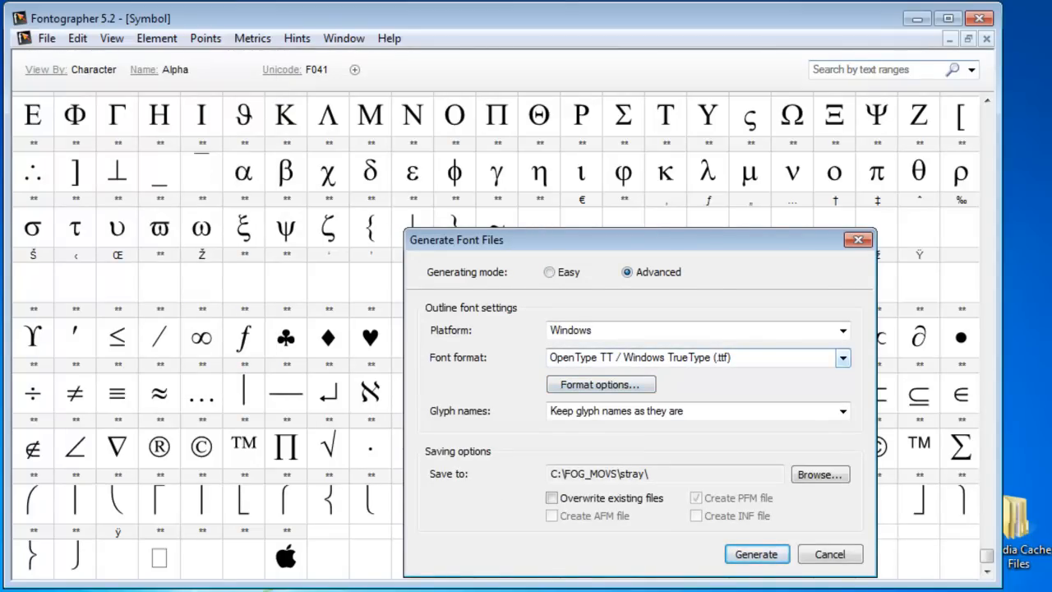
pyautogui.click(601, 384)
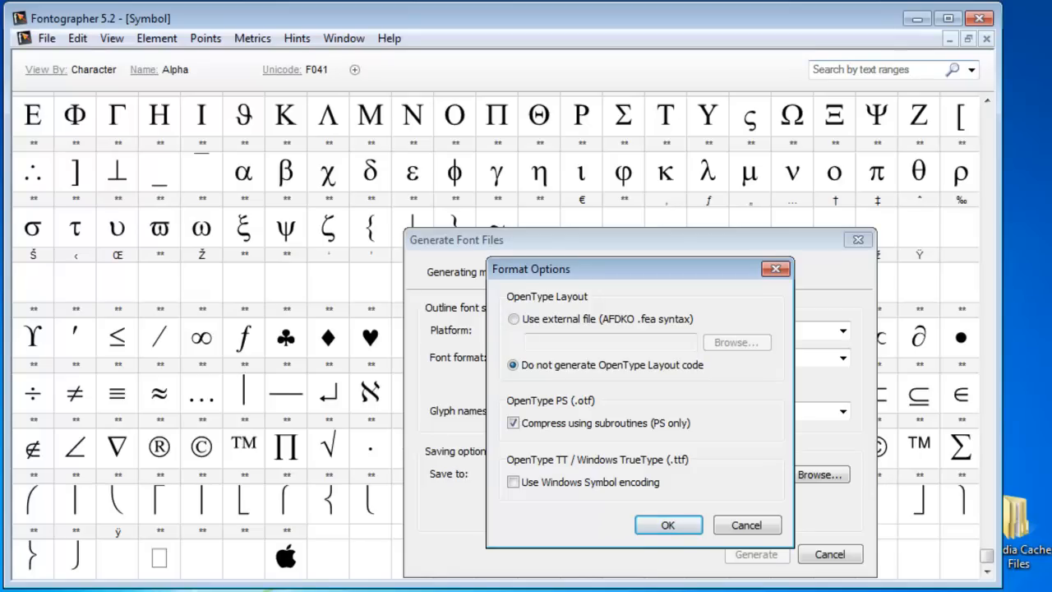
pyautogui.click(512, 482)
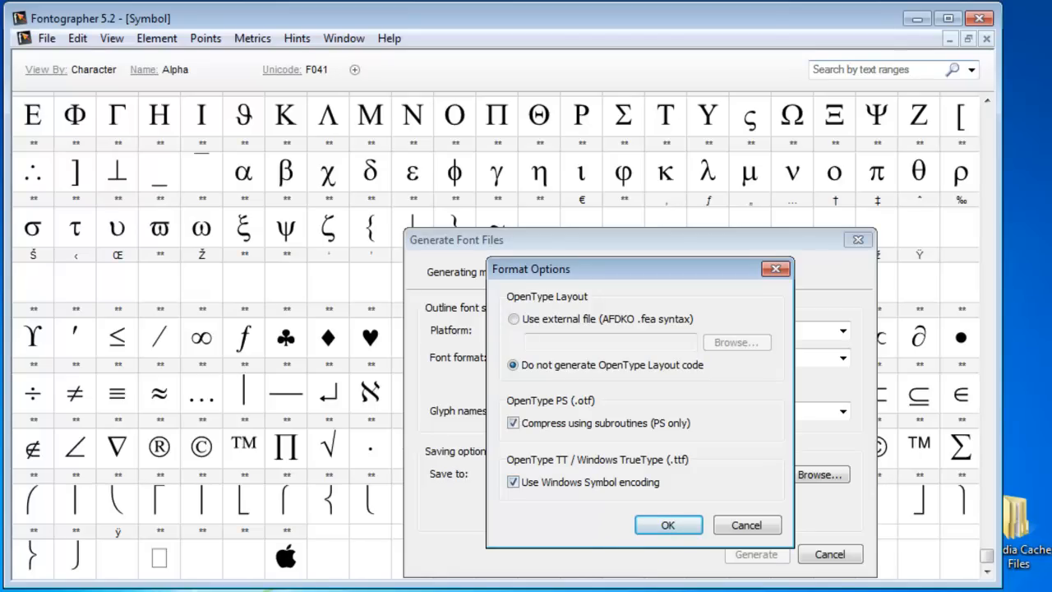